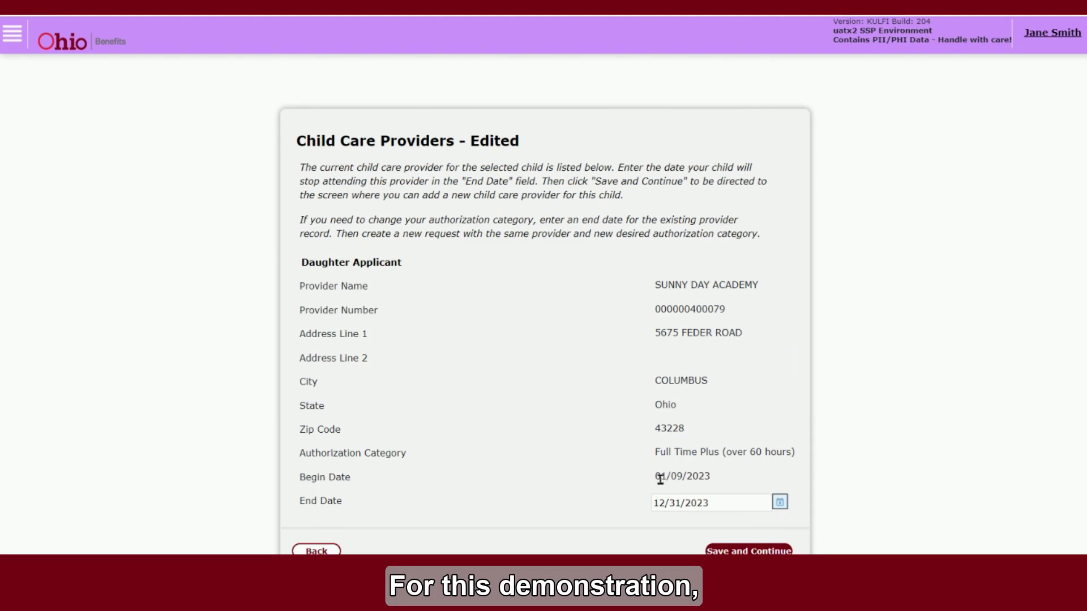
Enter 02/28/2023 in the End Date field of the Sunny Day Academy provider record.
text(02/28/2023)
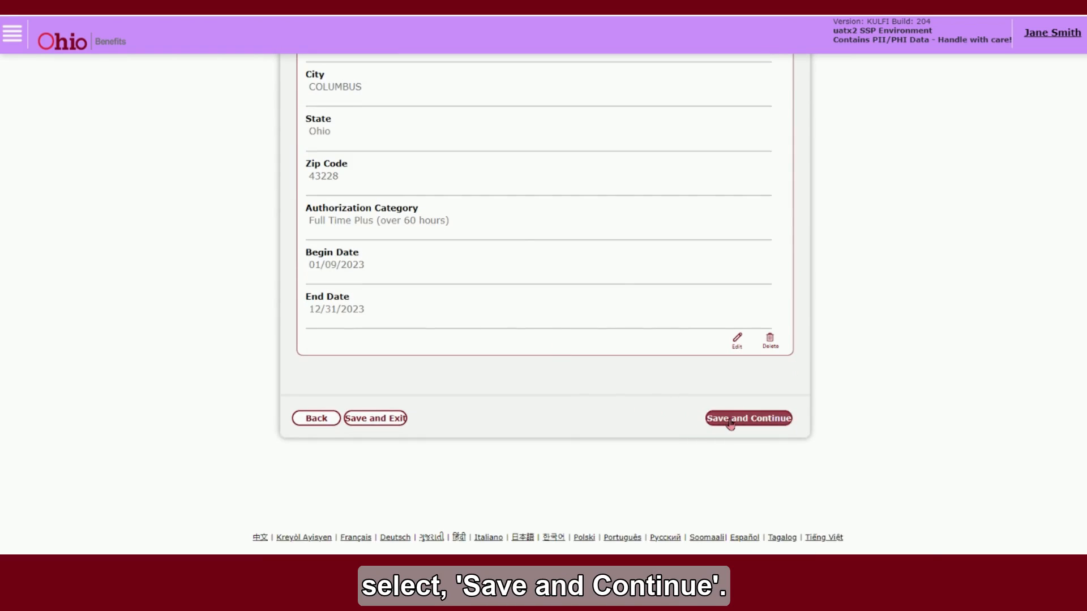
Save the end-dated provider record and continue to adding a new provider.
click(748, 418)
text(50 W.)
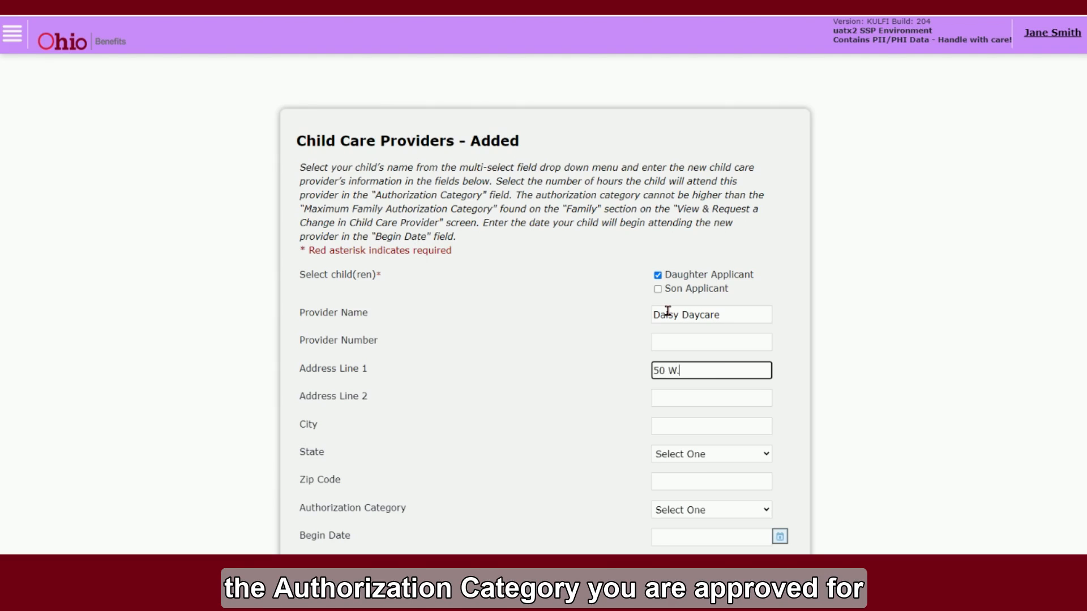